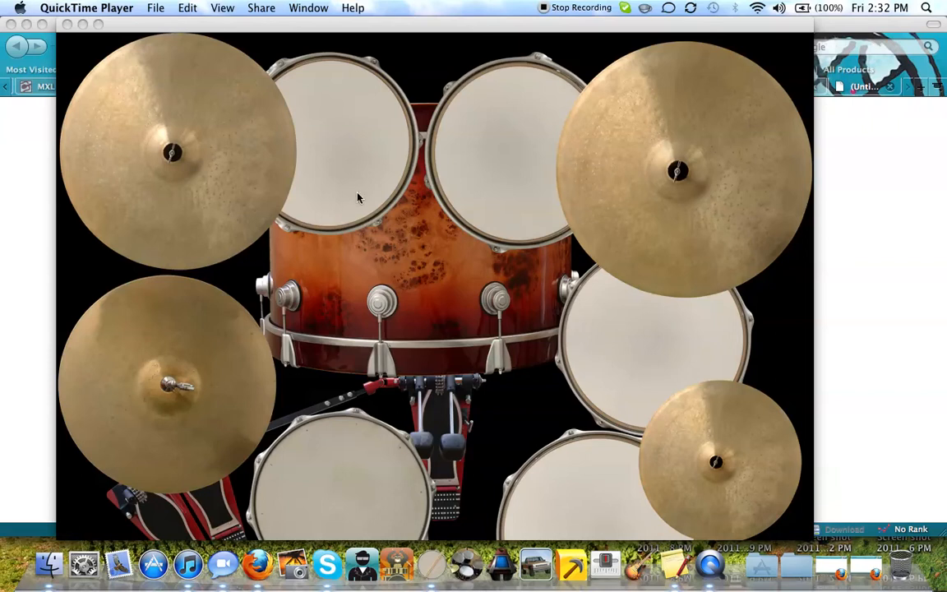
mouse_move(155, 560)
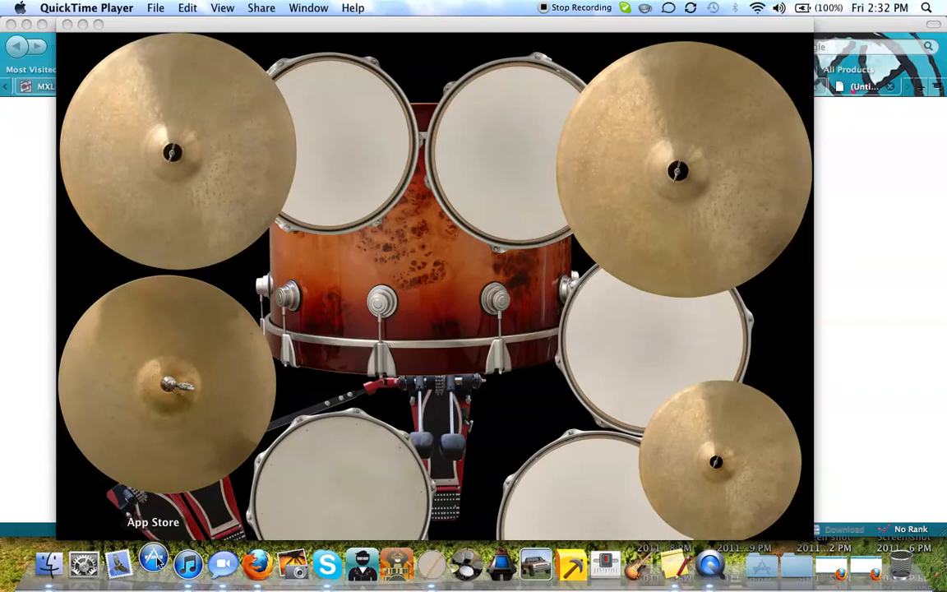
- Search the App Store for "drum" and land on Crimsonjet's Drum Kit page, shown as installed
click(155, 564)
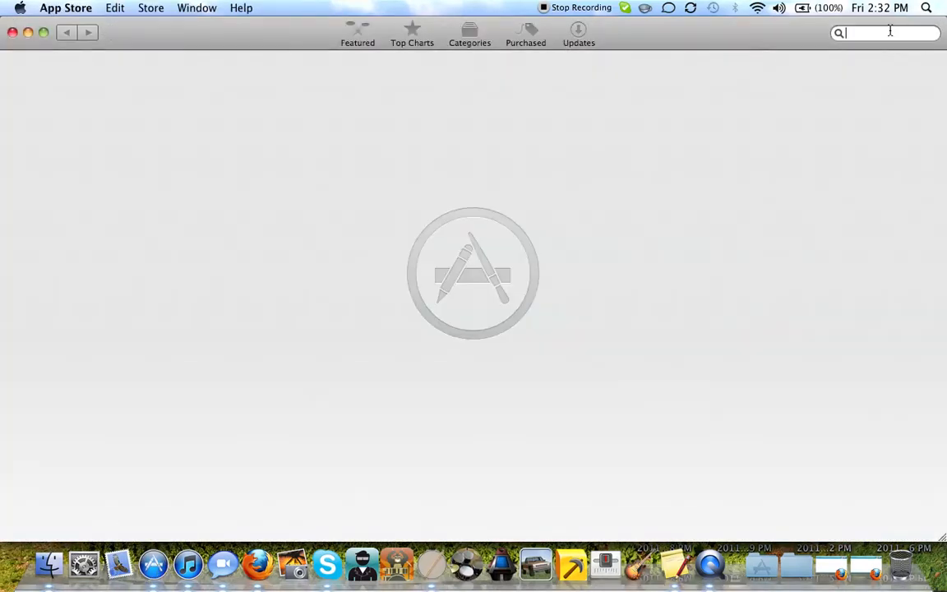
text(dr)
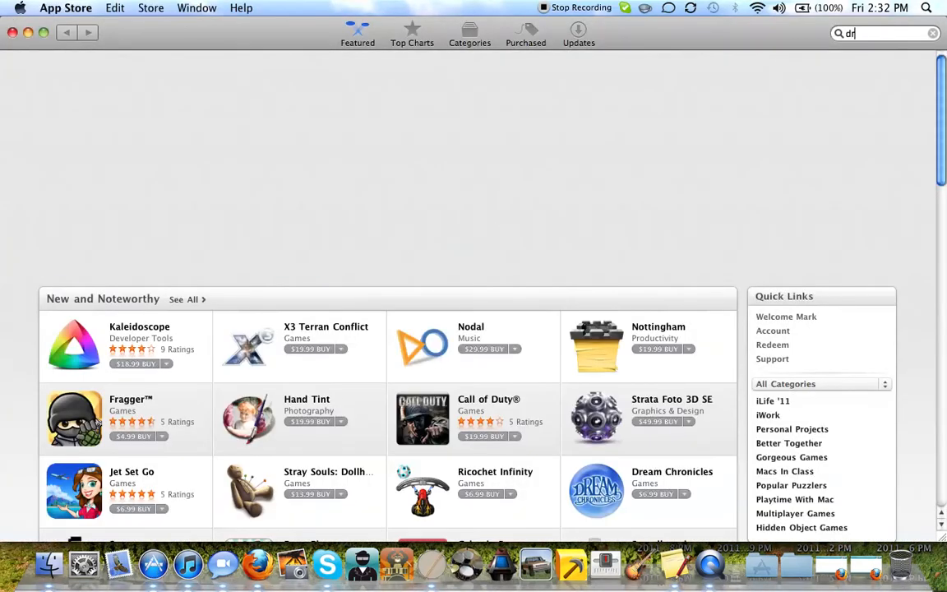
text(um)
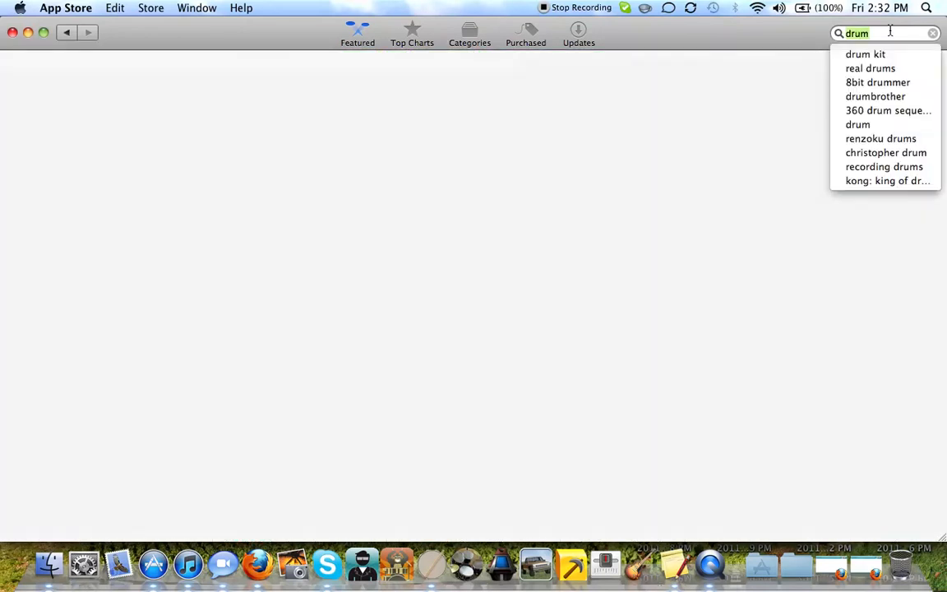
click(865, 53)
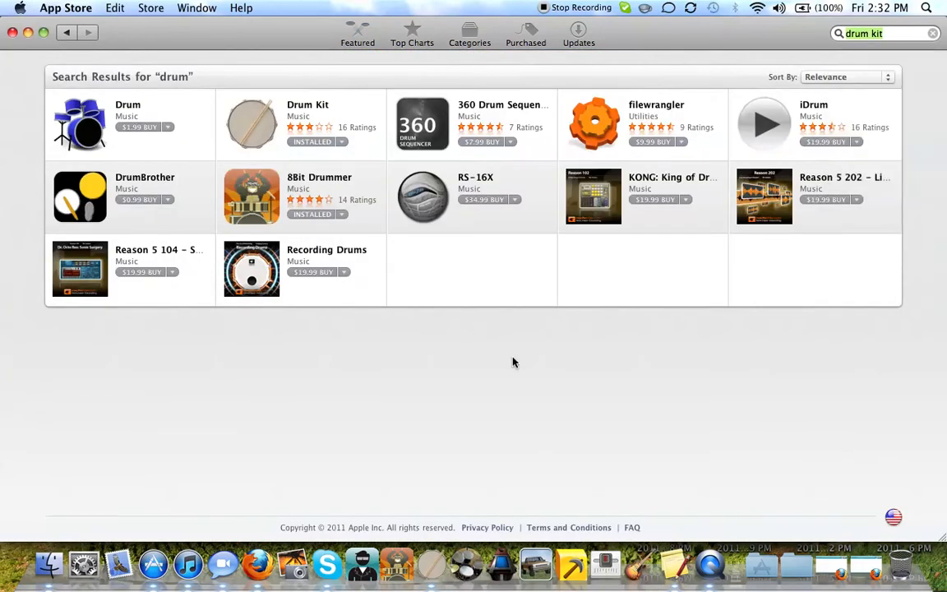
click(251, 123)
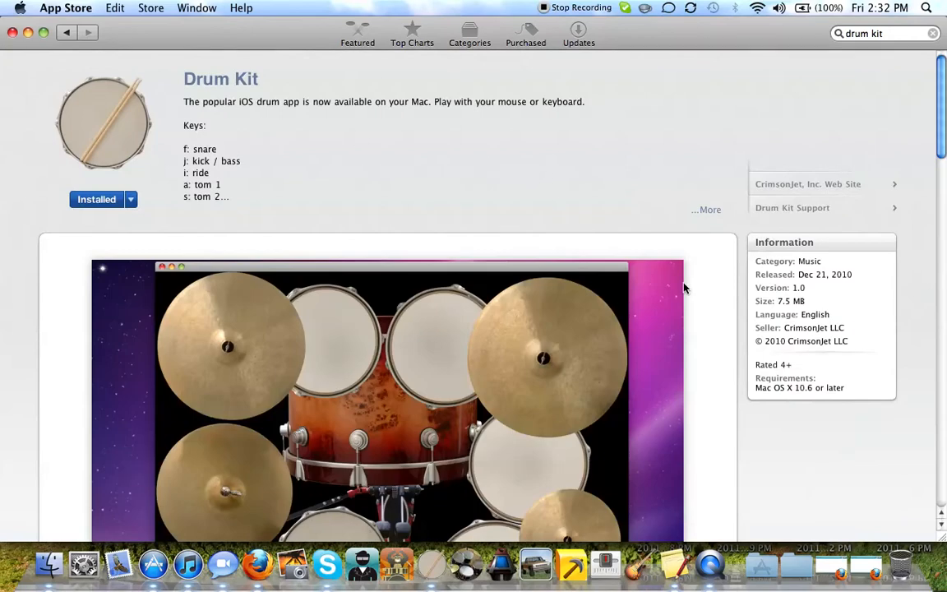
mouse_move(431, 566)
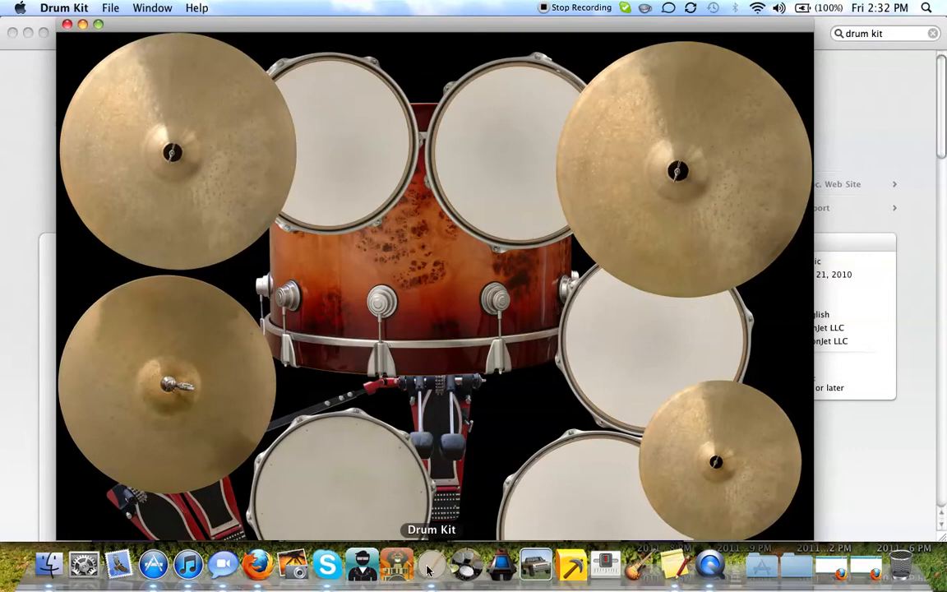
mouse_move(128, 486)
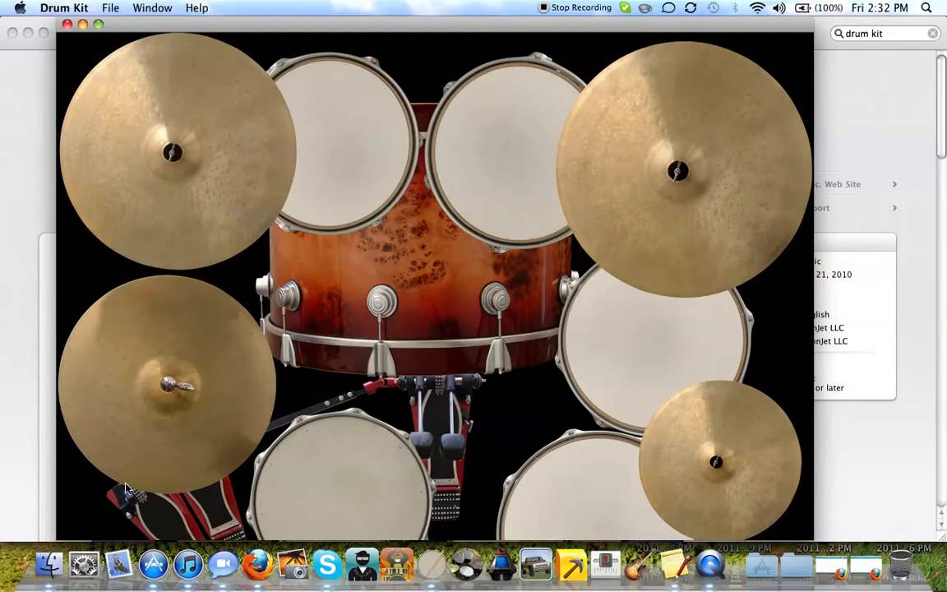
- Peek at the Drum Kit menu's about and quit options and dismiss it, leaving the drum set ready
click(62, 7)
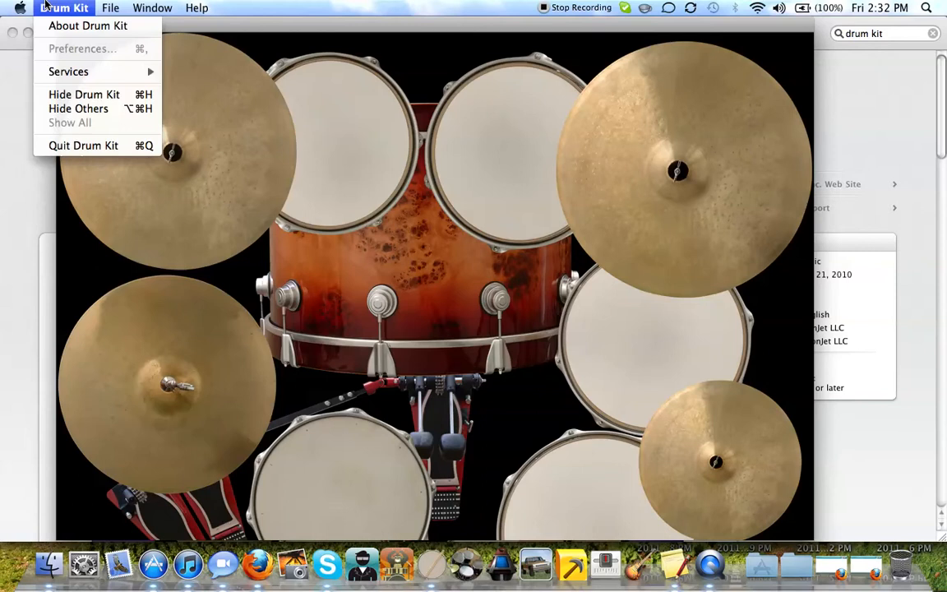
click(110, 6)
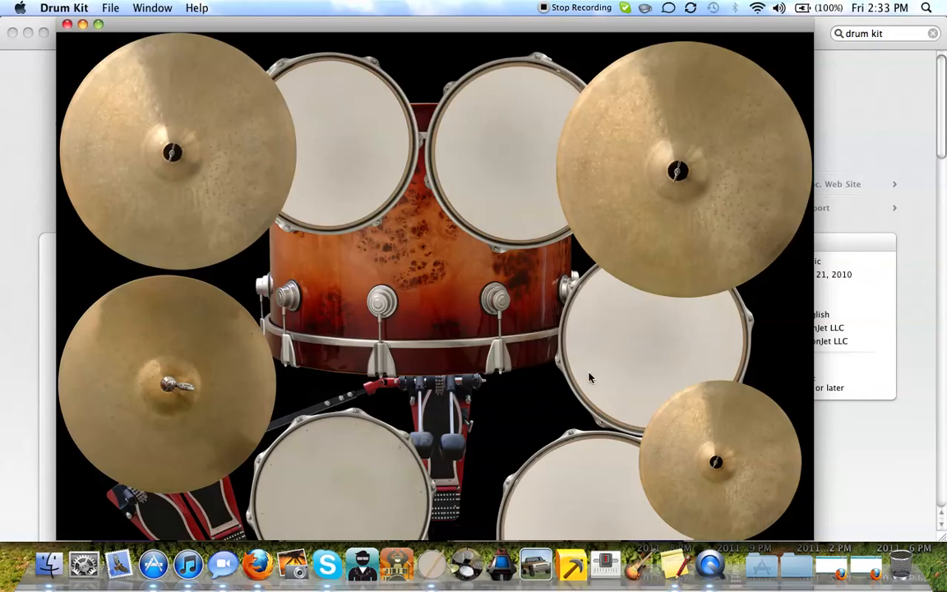
mouse_move(614, 377)
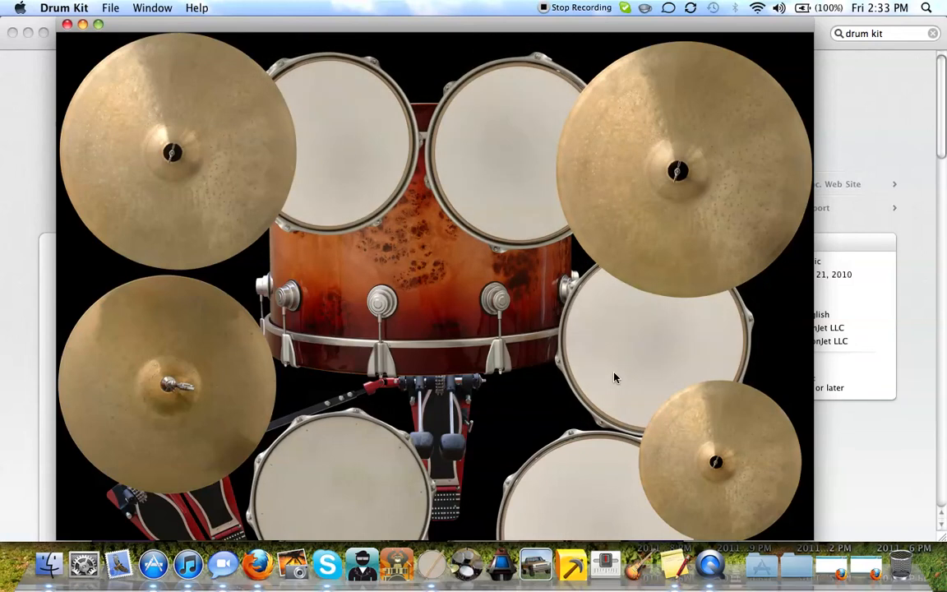
mouse_move(572, 29)
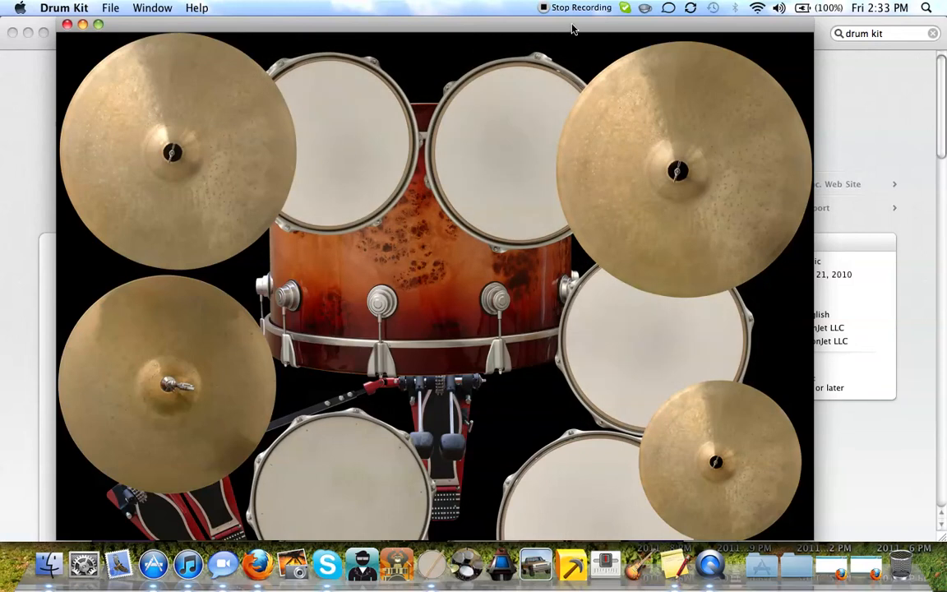